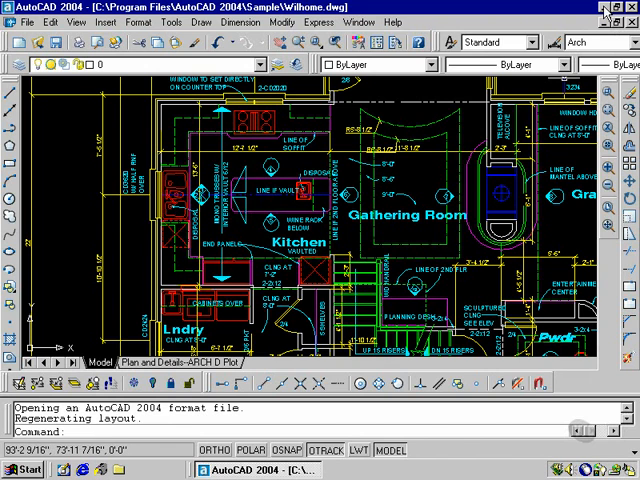
# Minimize AutoCAD and open Display Properties from the desktop's right-click menu.
pyautogui.click(607, 9)
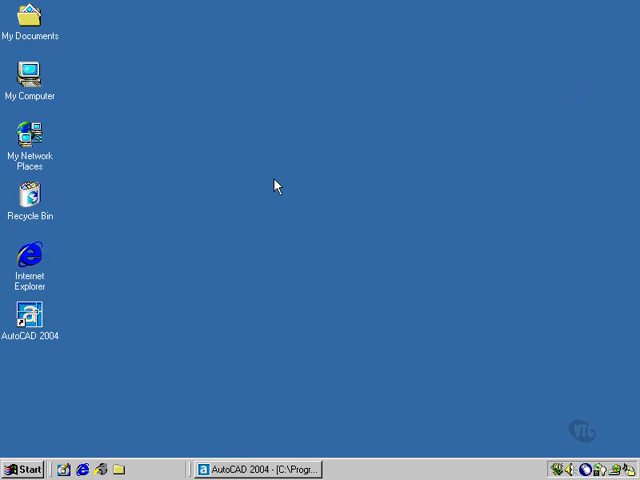
pyautogui.rightClick(278, 187)
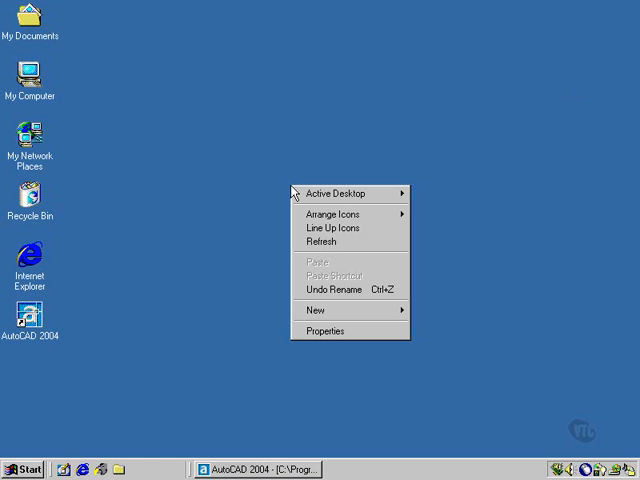
pyautogui.moveTo(334, 355)
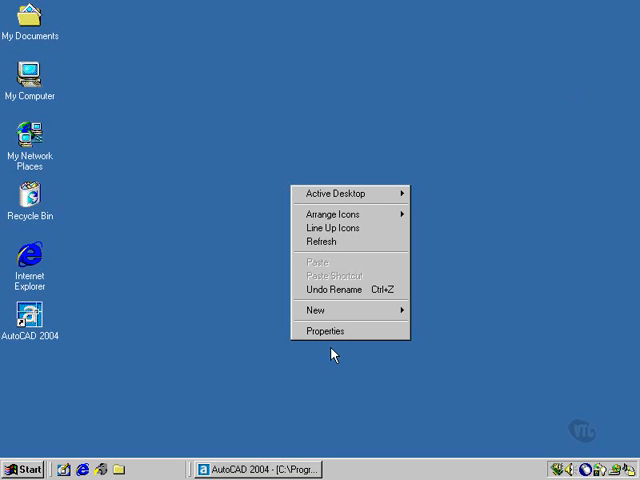
pyautogui.click(330, 331)
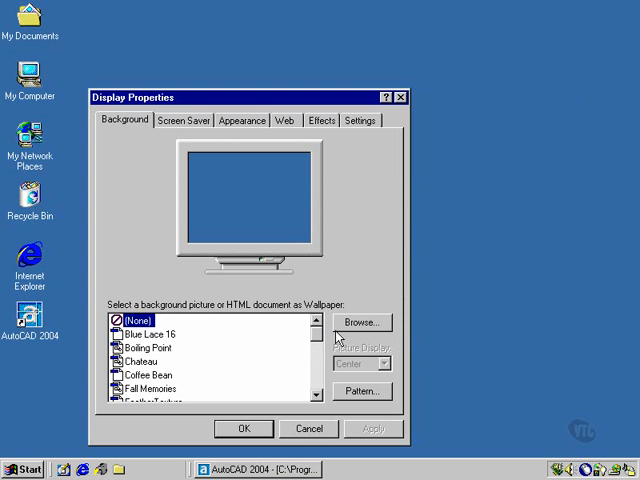
pyautogui.moveTo(363, 216)
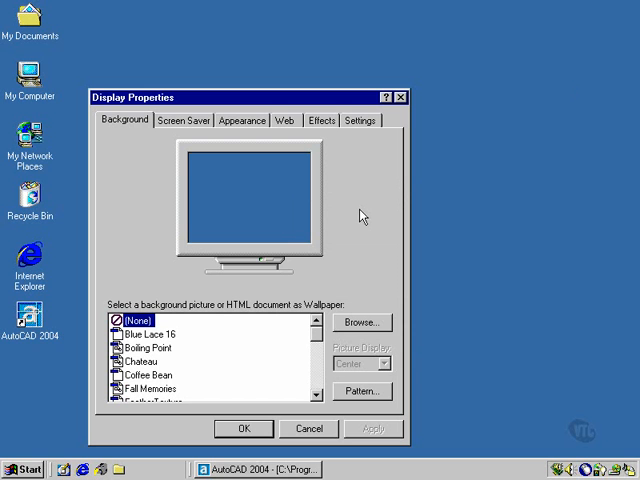
pyautogui.moveTo(363, 125)
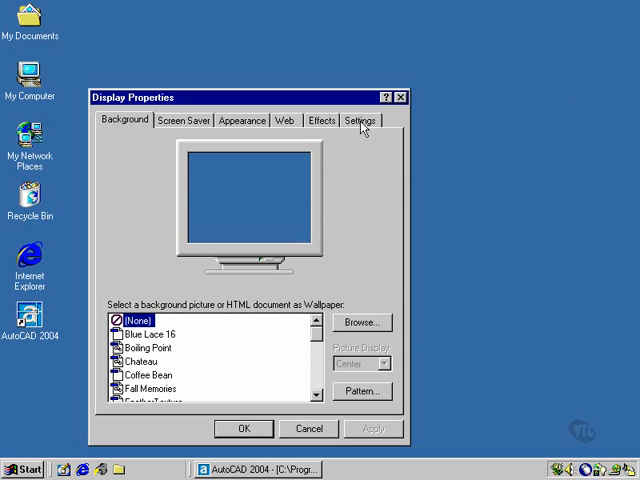
# On the Settings page, try screen areas 1152x864 and 1024x768, then return to 800x600.
pyautogui.click(359, 120)
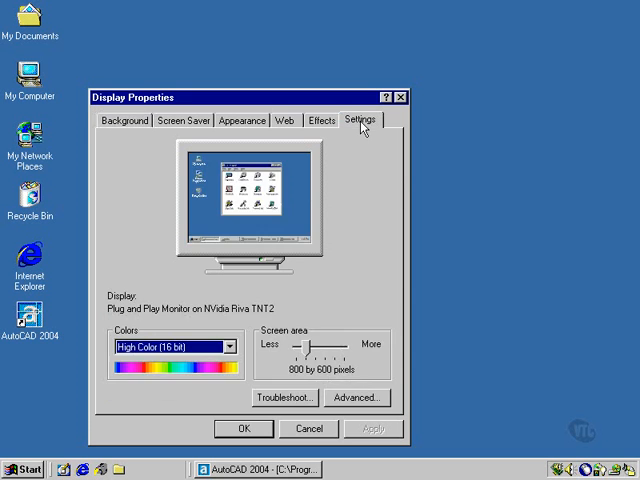
pyautogui.moveTo(272, 338)
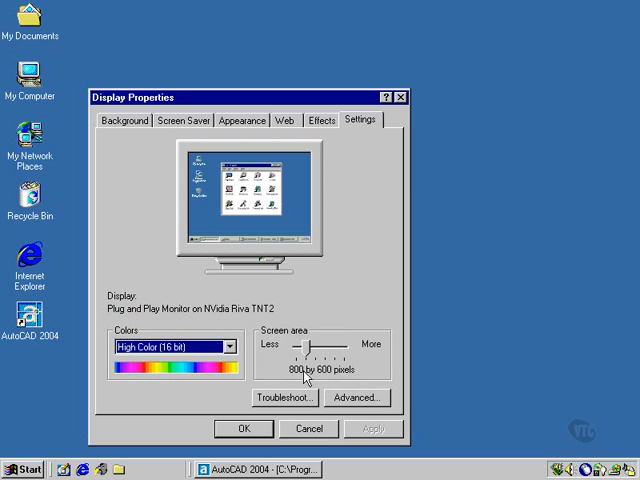
pyautogui.moveTo(309, 376)
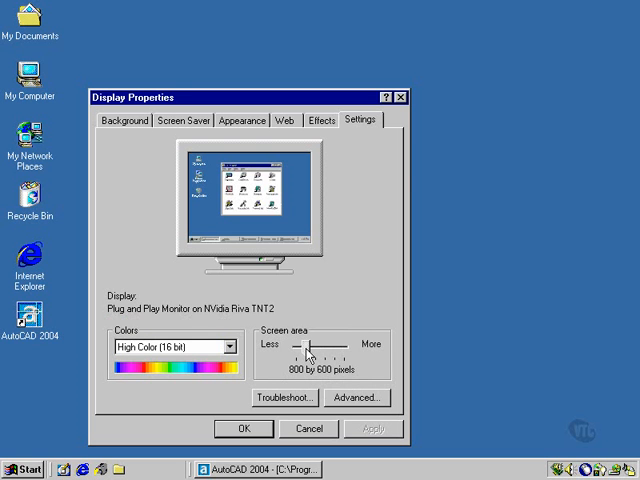
pyautogui.moveTo(312, 347); pyautogui.dragTo(328, 347)
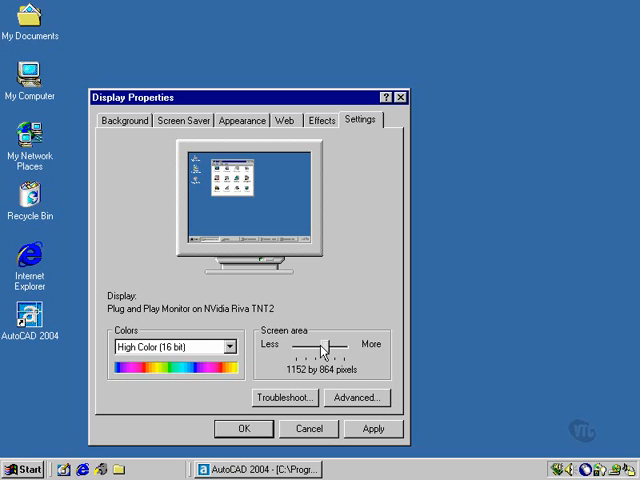
pyautogui.moveTo(332, 351); pyautogui.dragTo(322, 351)
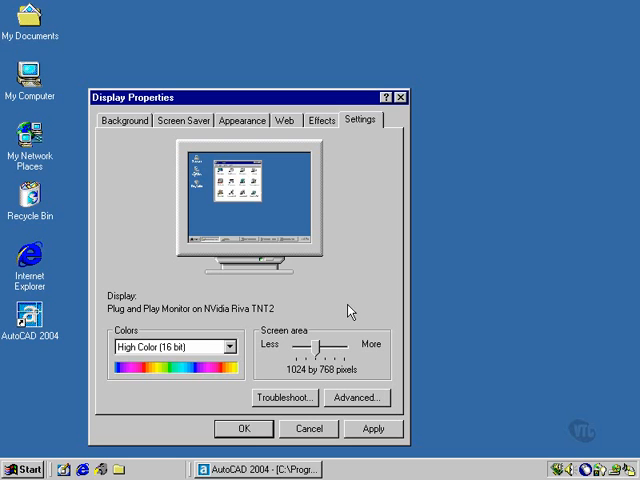
pyautogui.moveTo(325, 350); pyautogui.dragTo(305, 350)
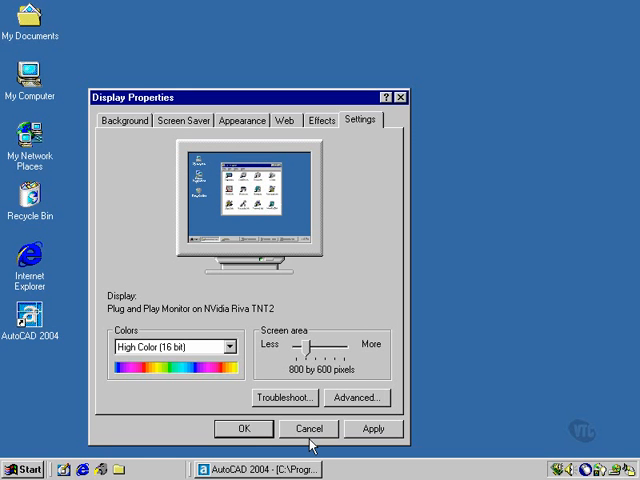